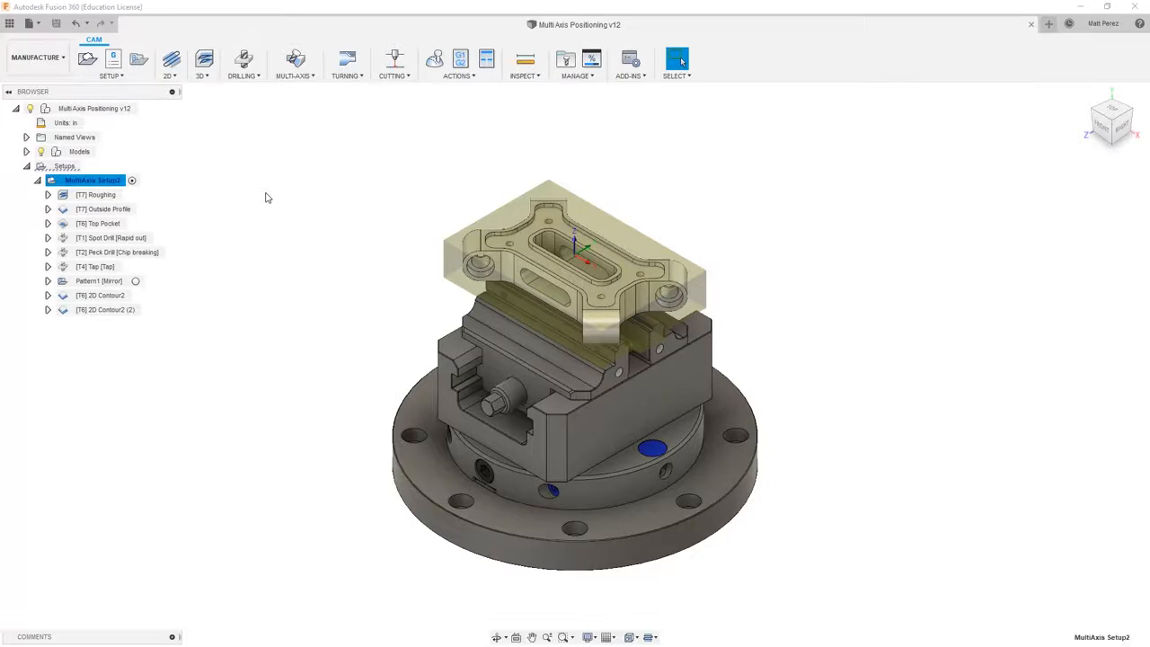
{"action": "mouse_move", "coordinate": [250, 185]}
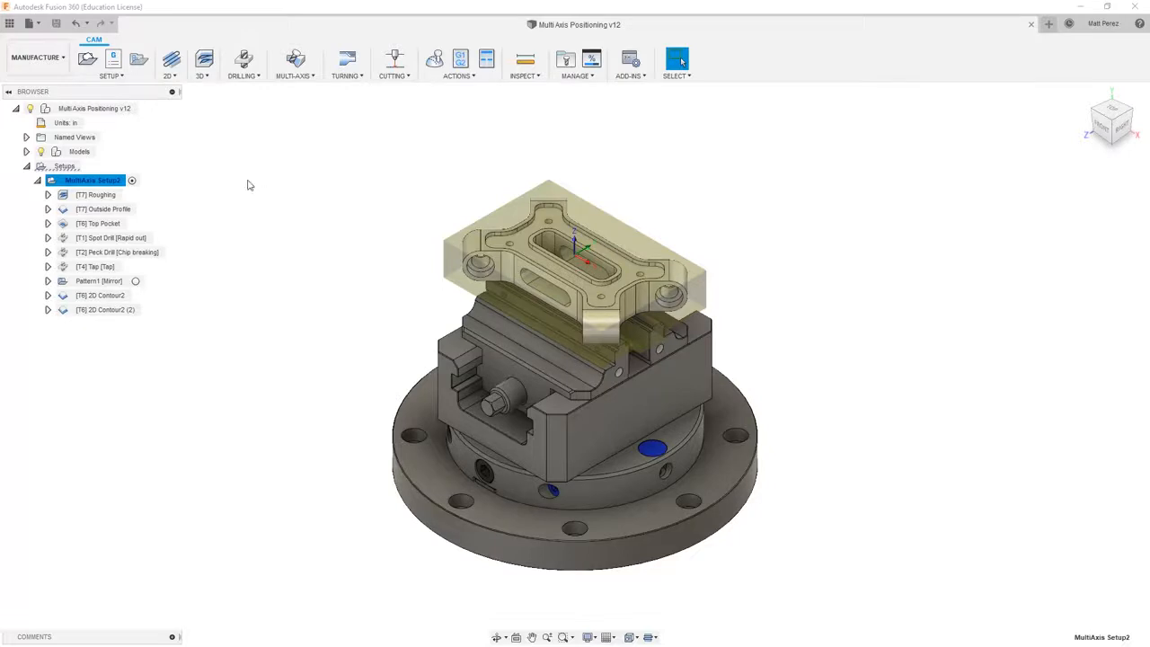
Select 2D Contour2 (2) in the CAM browser to display its toolpath and tool.
{"action": "left_click", "coordinate": [104, 309]}
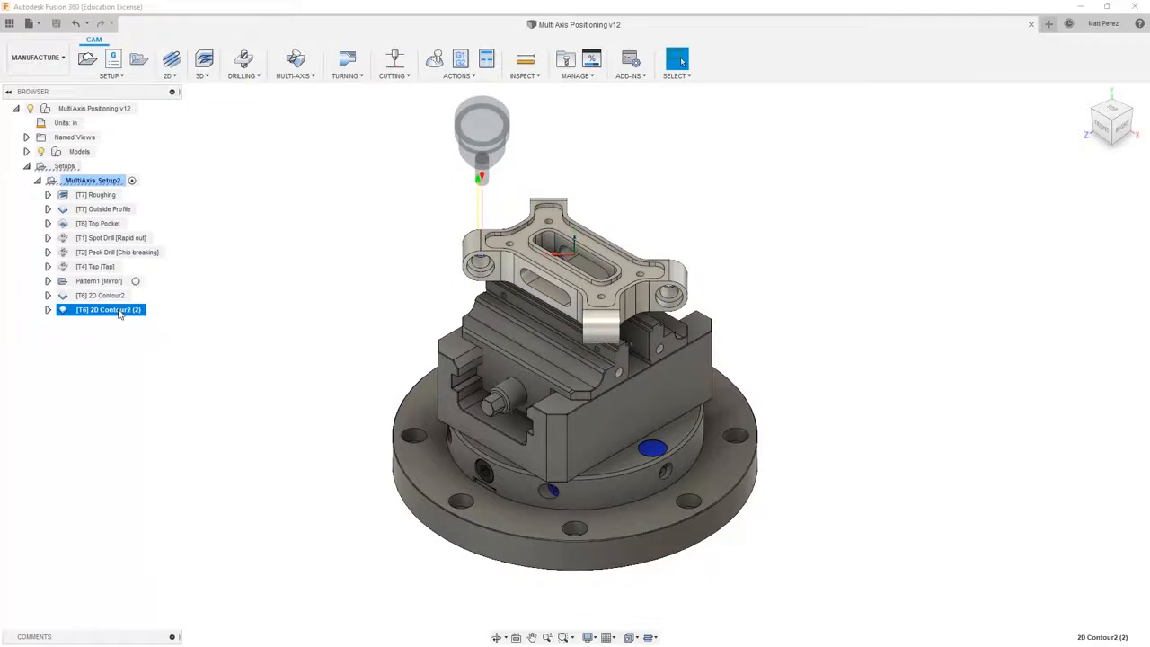
Duplicate the contour and orient the third copy's Z axis from the near bore face with X reference and axis flips.
{"action": "right_click", "coordinate": [108, 309]}
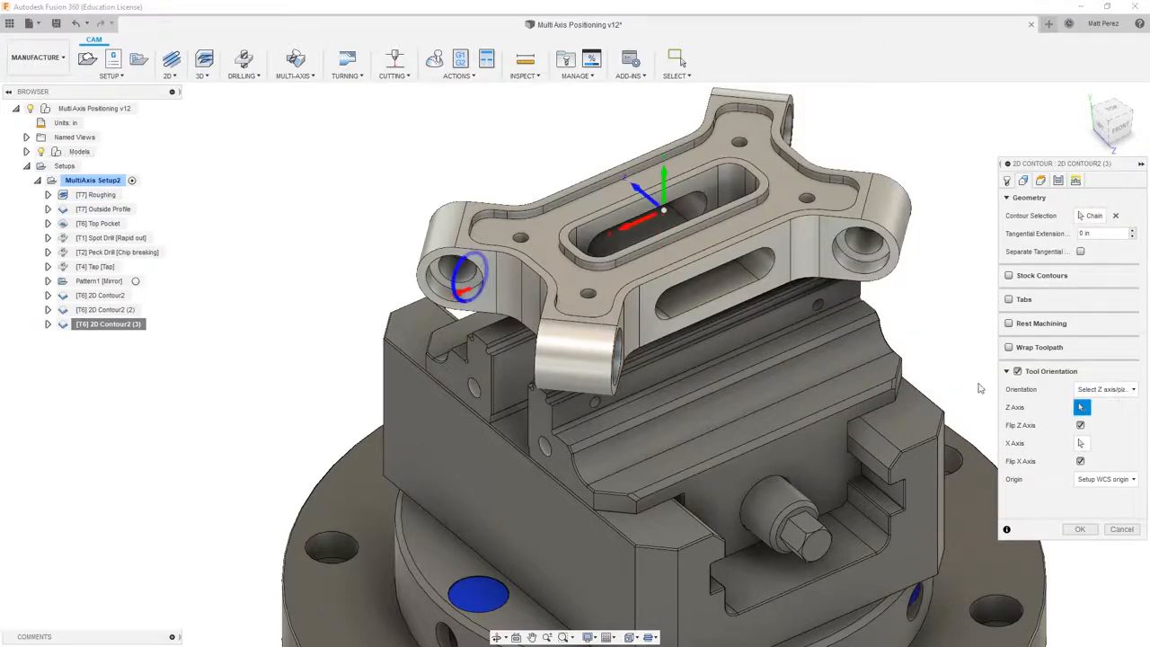
{"action": "left_click", "coordinate": [453, 269]}
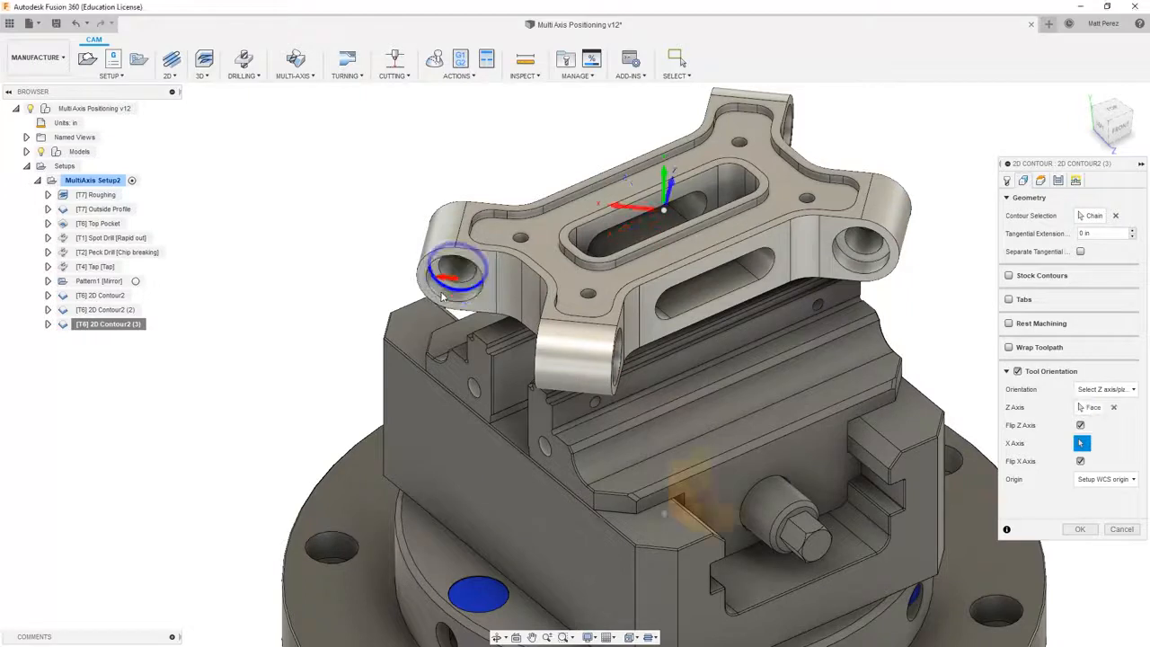
{"action": "left_click", "coordinate": [1082, 424]}
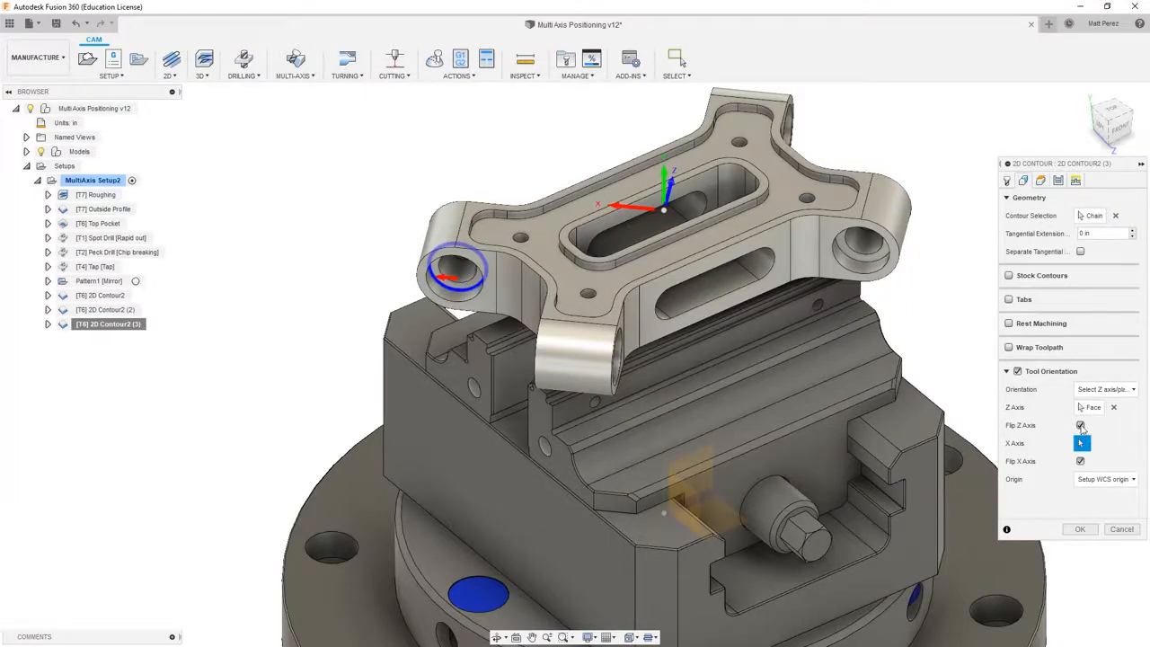
{"action": "left_click", "coordinate": [1081, 424]}
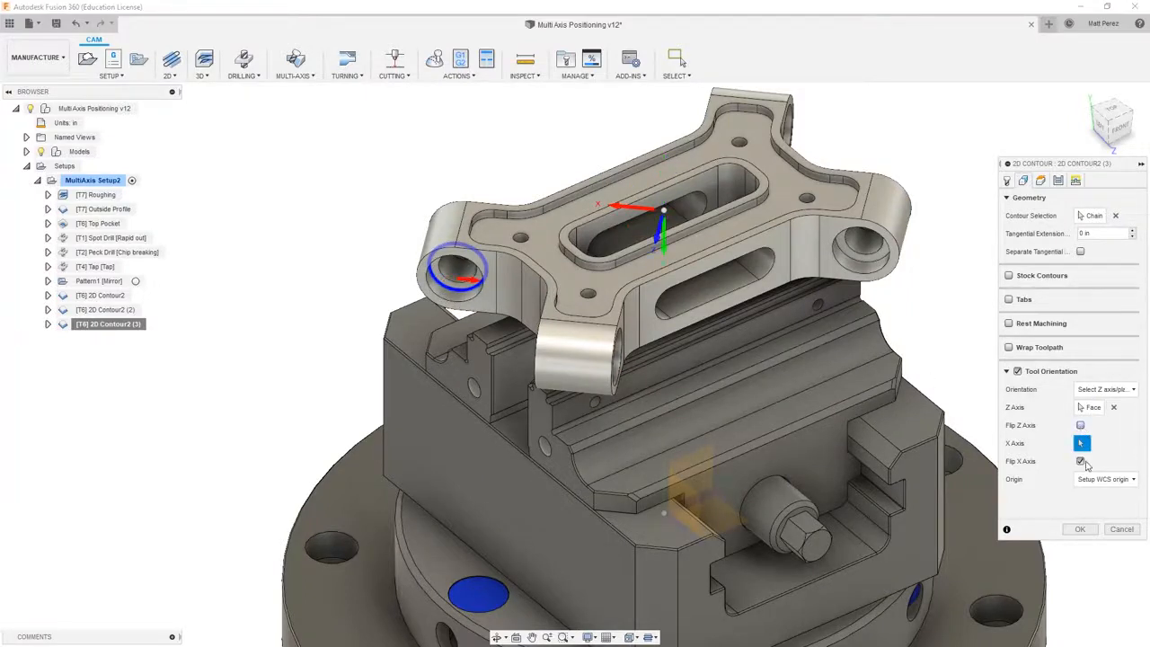
{"action": "left_click", "coordinate": [1082, 460]}
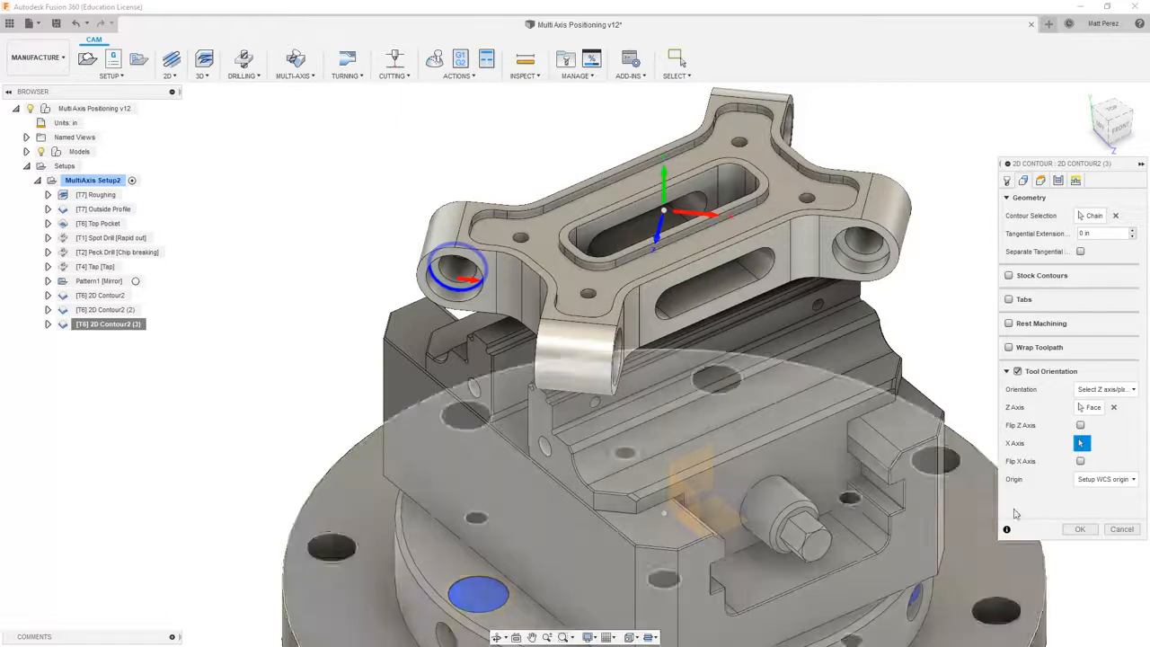
{"action": "left_click", "coordinate": [1078, 528]}
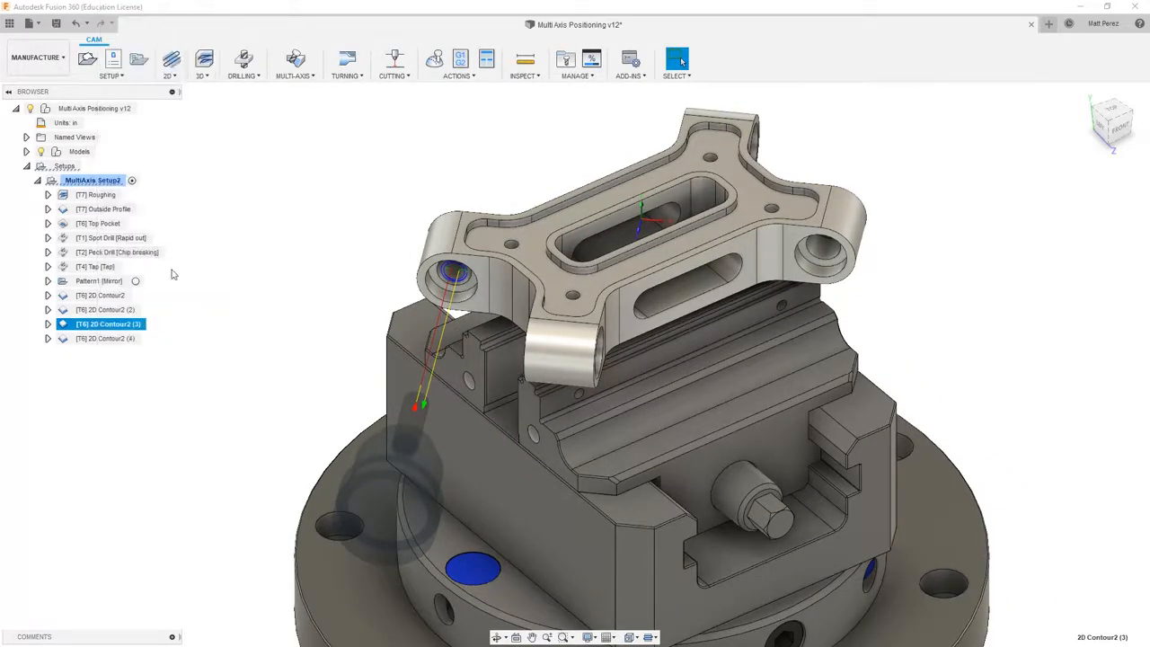
Edit 2D Contour2 (4) so its tool axis comes from the far bore face with Z and X flipped.
{"action": "right_click", "coordinate": [105, 338]}
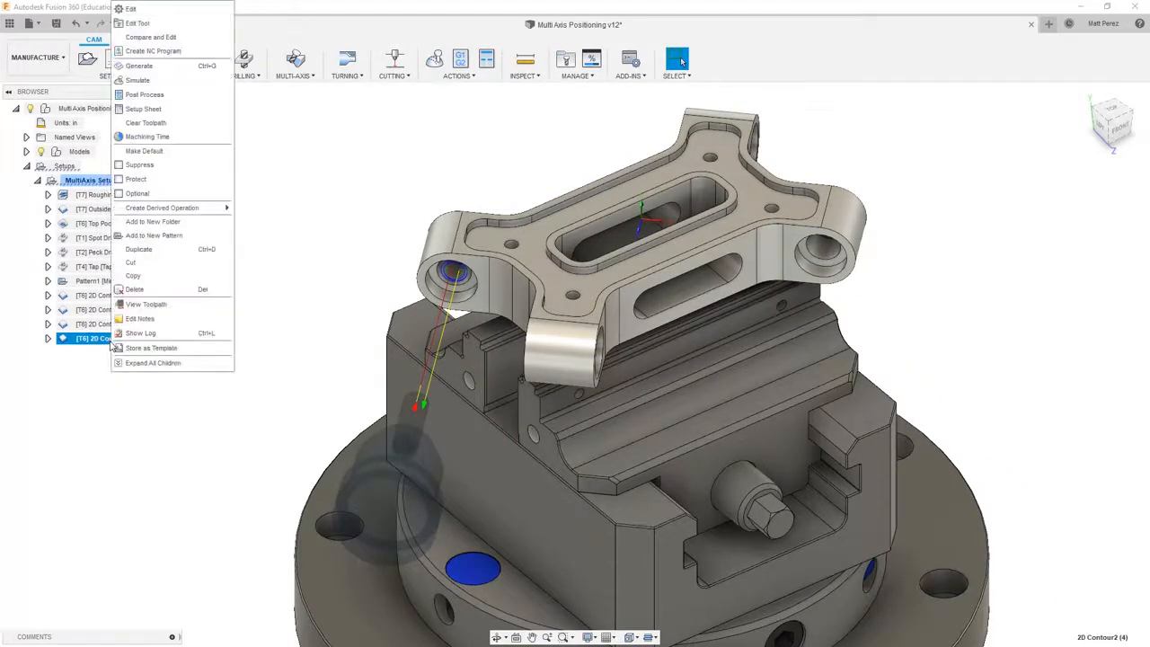
{"action": "left_click", "coordinate": [131, 8]}
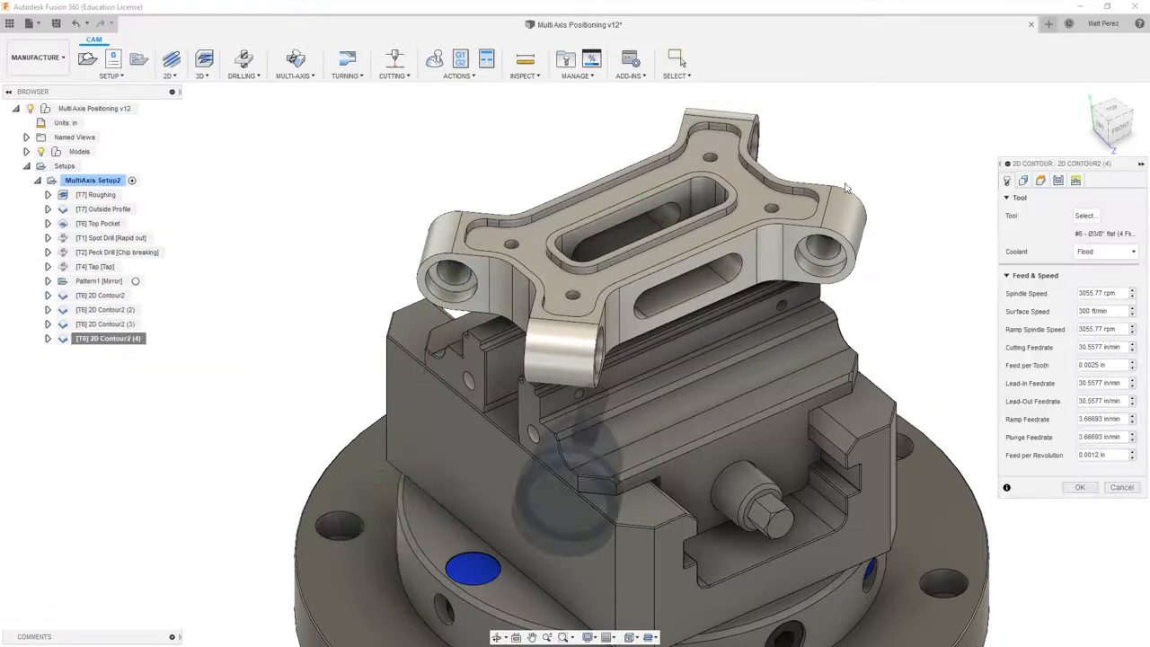
{"action": "left_click", "coordinate": [1023, 179]}
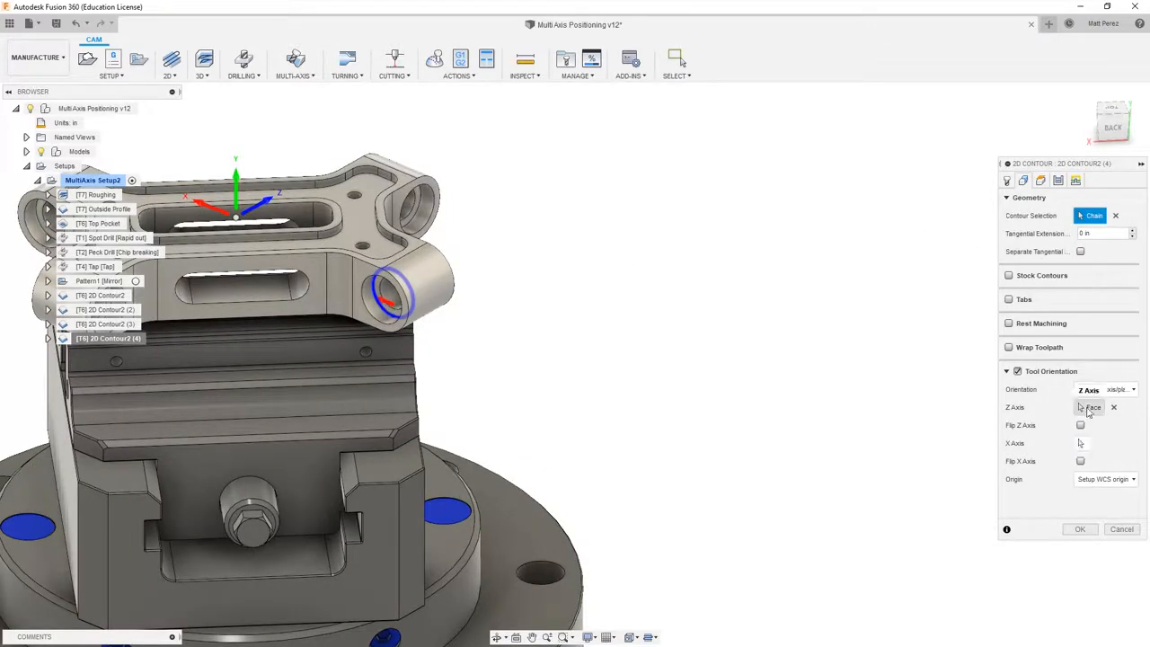
{"action": "mouse_move", "coordinate": [1082, 424]}
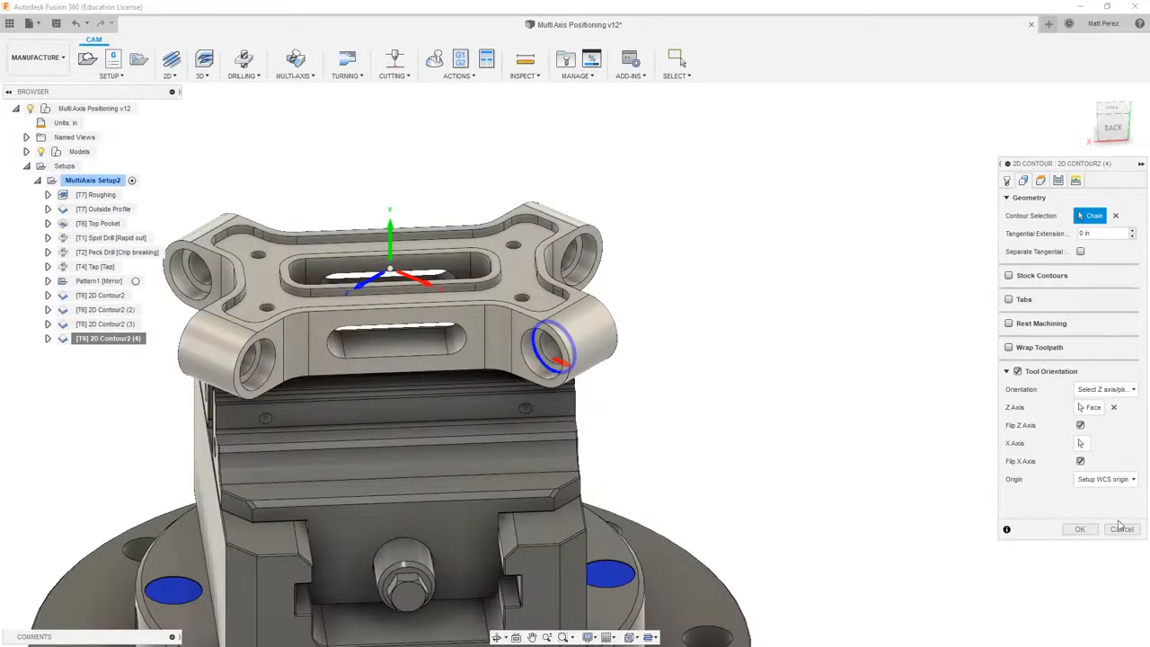
{"action": "left_click", "coordinate": [1078, 528]}
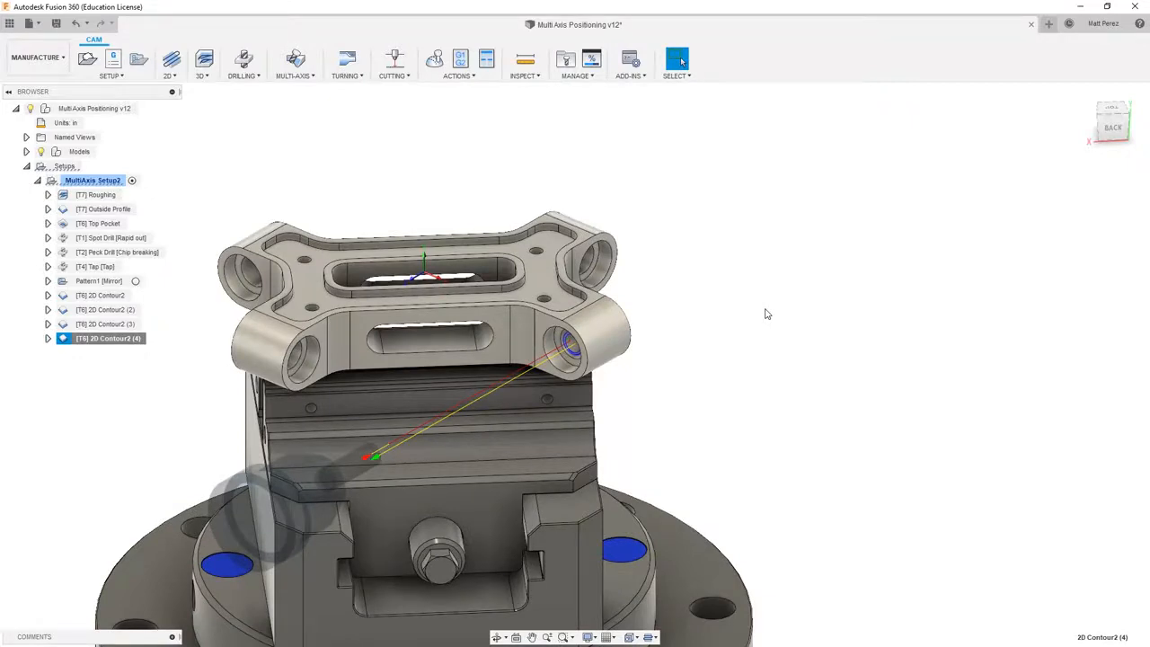
{"action": "mouse_move", "coordinate": [198, 376]}
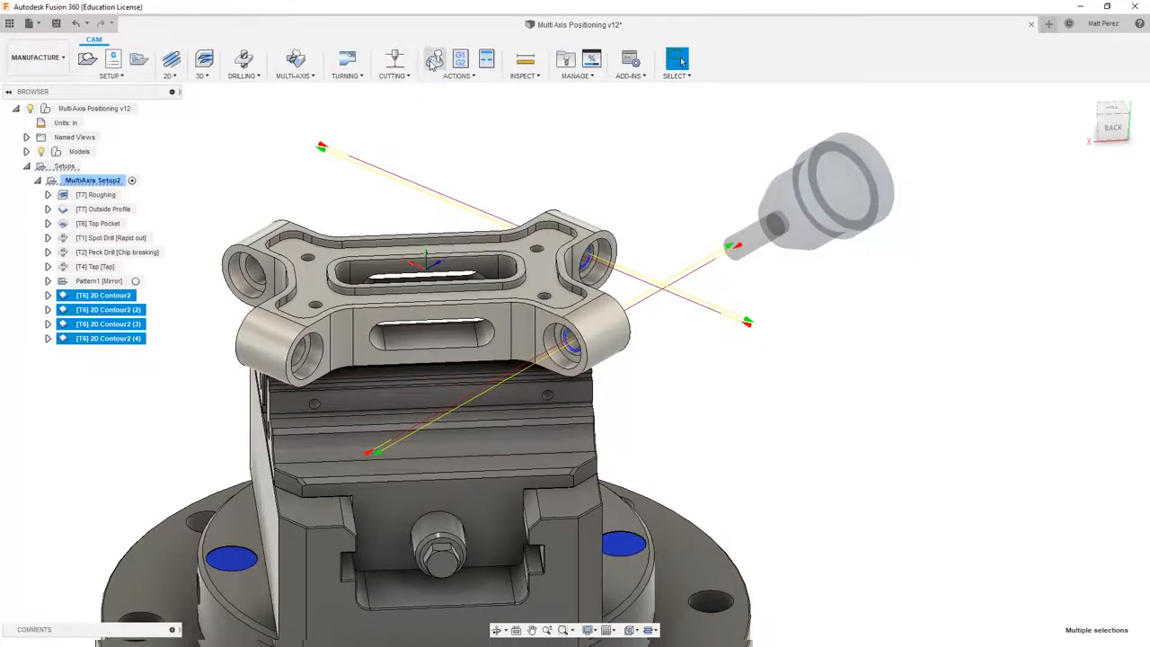
Simulate the four contour toolpaths to verify the side bores are cut in the stock.
{"action": "left_click", "coordinate": [435, 58]}
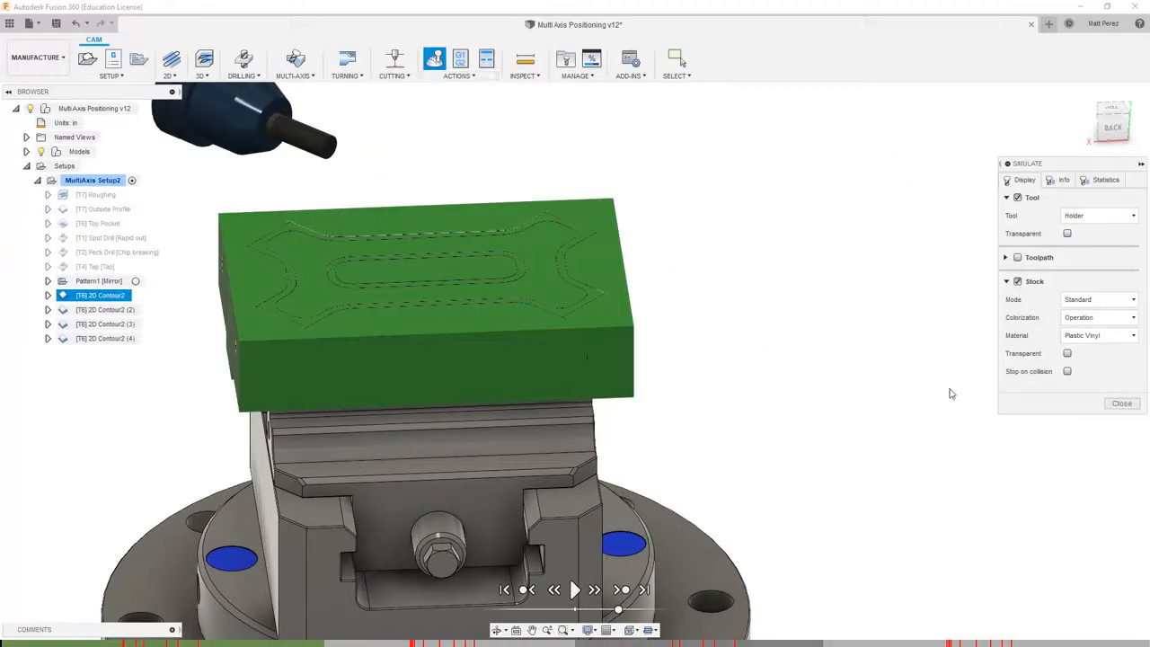
{"action": "left_click", "coordinate": [575, 589]}
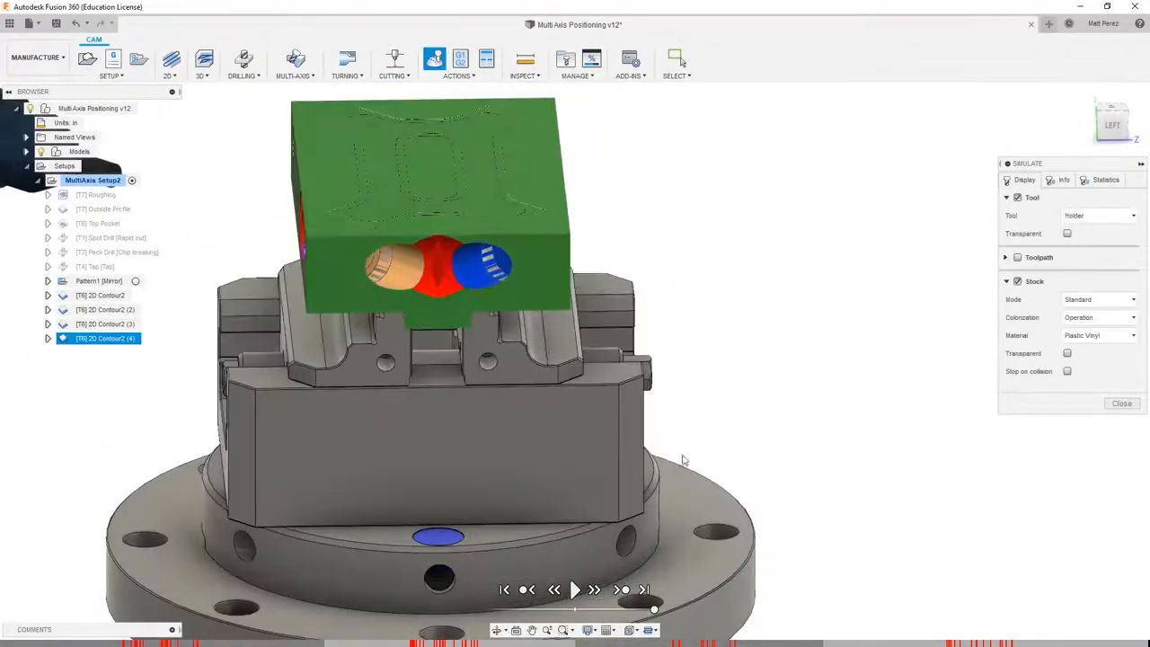
{"action": "left_click", "coordinate": [1121, 402]}
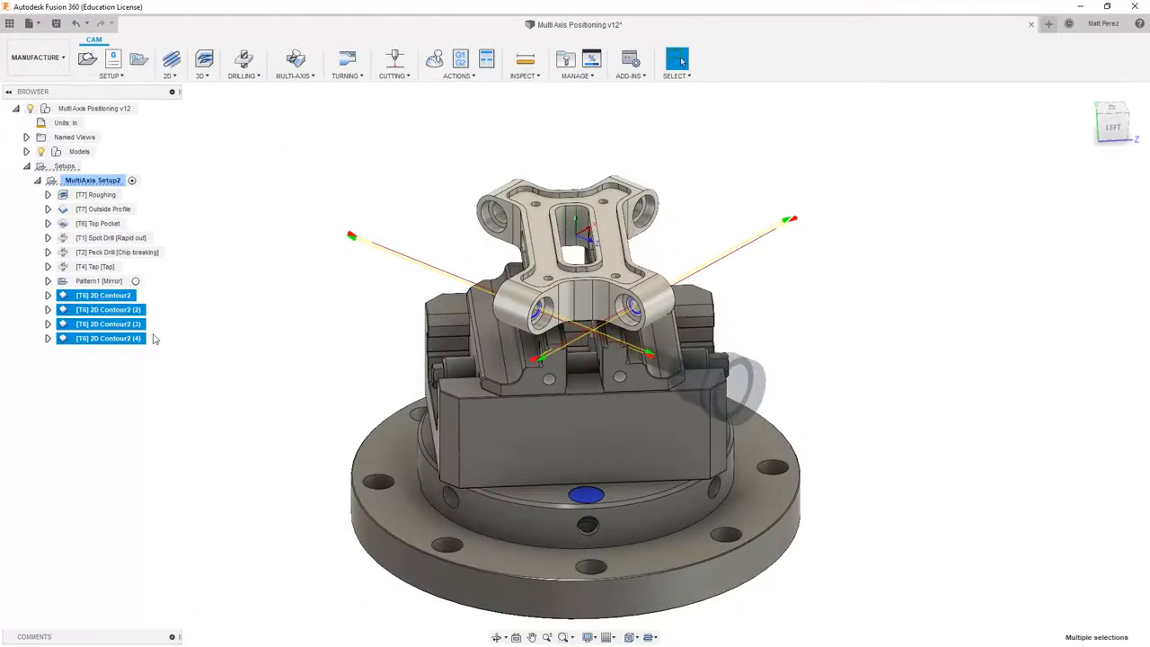
{"action": "mouse_move", "coordinate": [201, 309]}
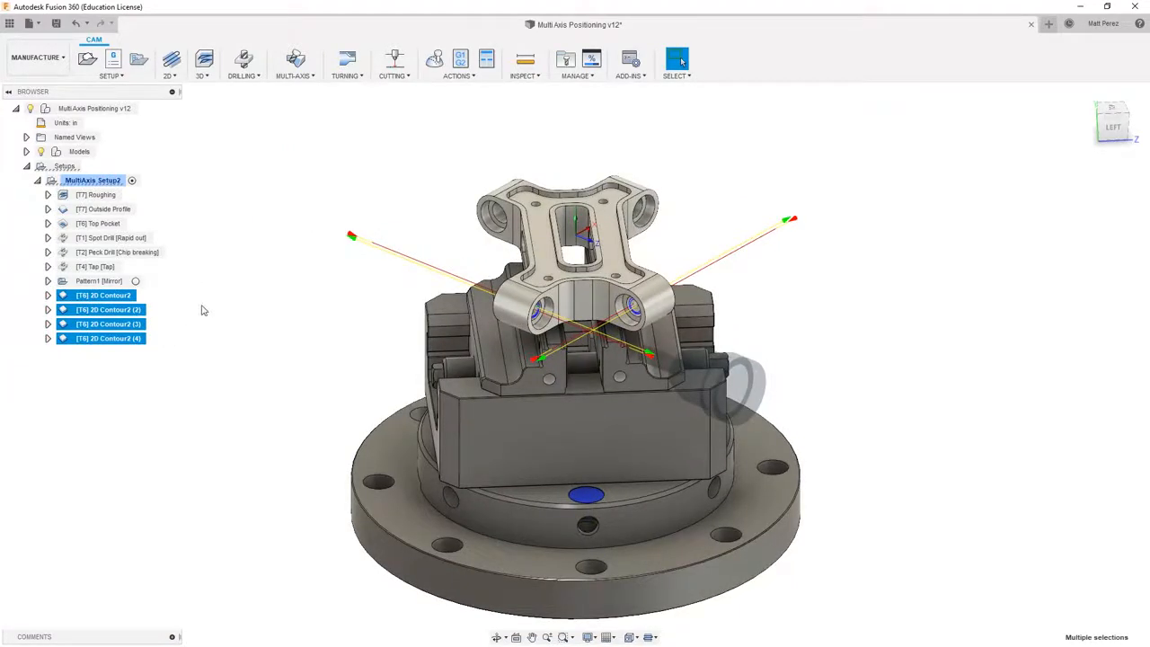
Rename the contour operations to 2D Bore names, typing '2D Bore 4' for the later one.
{"action": "left_click", "coordinate": [104, 294]}
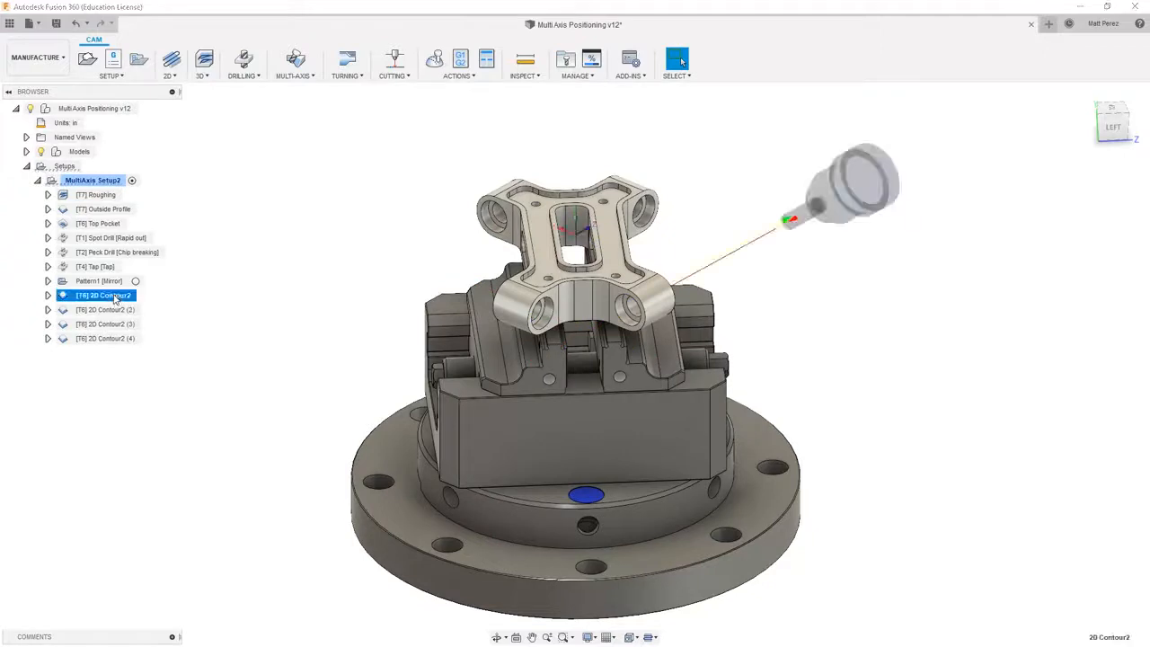
{"action": "double_click", "coordinate": [104, 295]}
{"action": "type", "text": "Bore 1"}
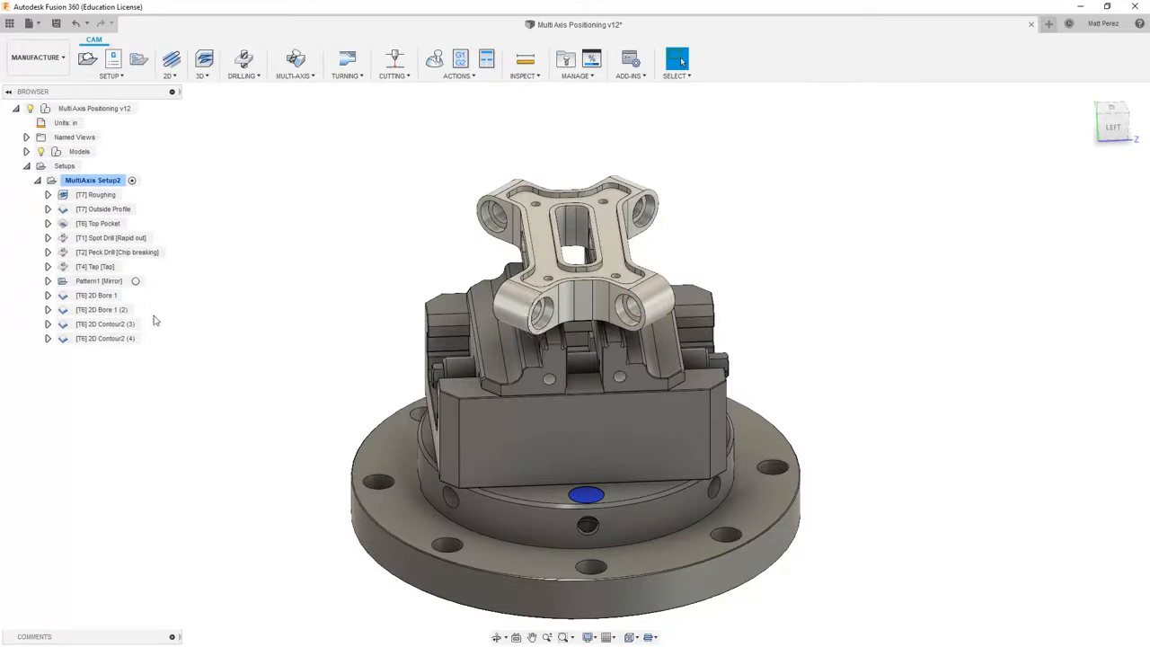
{"action": "left_click", "coordinate": [105, 323]}
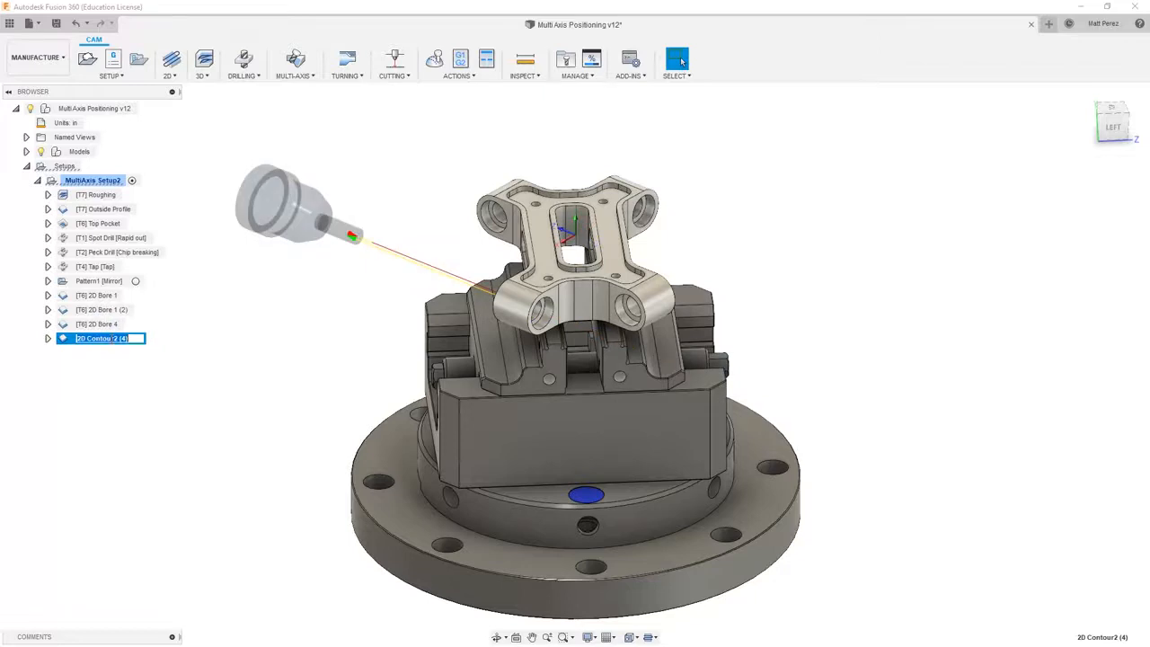
{"action": "type", "text": "2D Bore 4"}
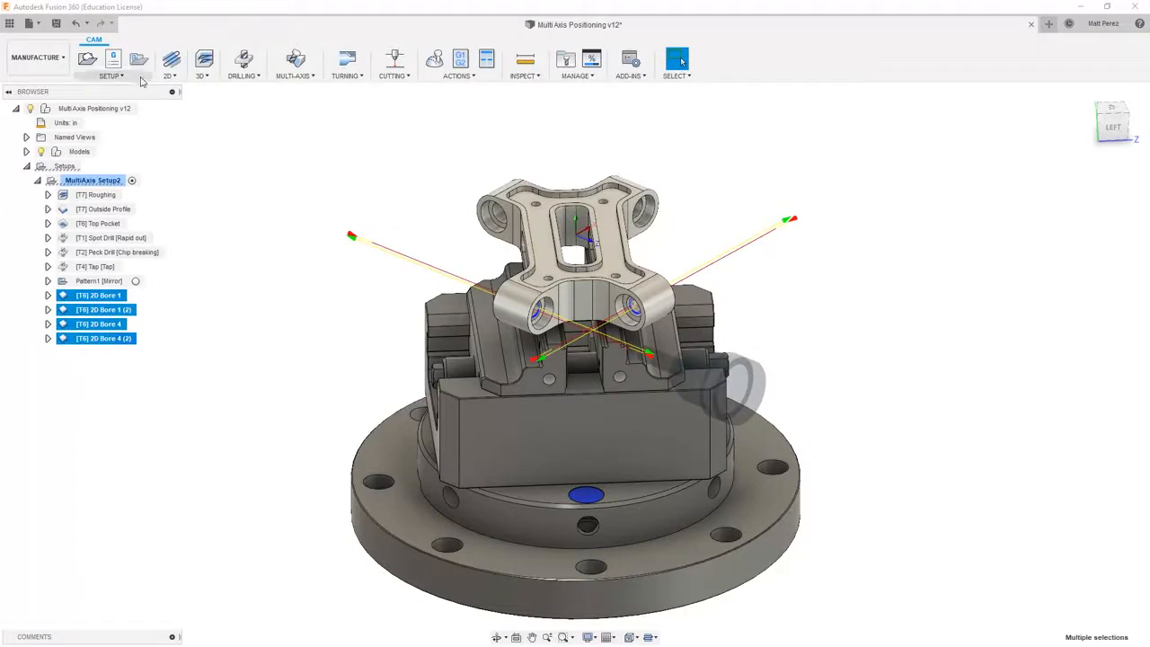
Create Pattern2 as a mirror pattern across the YZ origin plane and select the whole setup.
{"action": "left_click", "coordinate": [111, 76]}
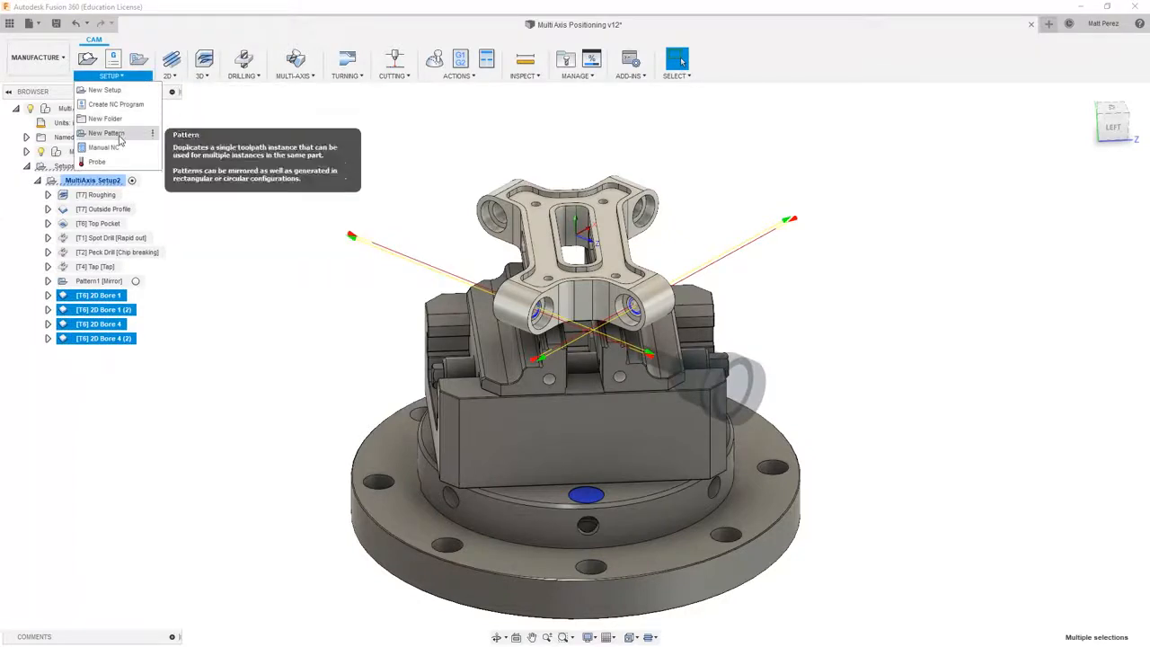
{"action": "left_click", "coordinate": [106, 133]}
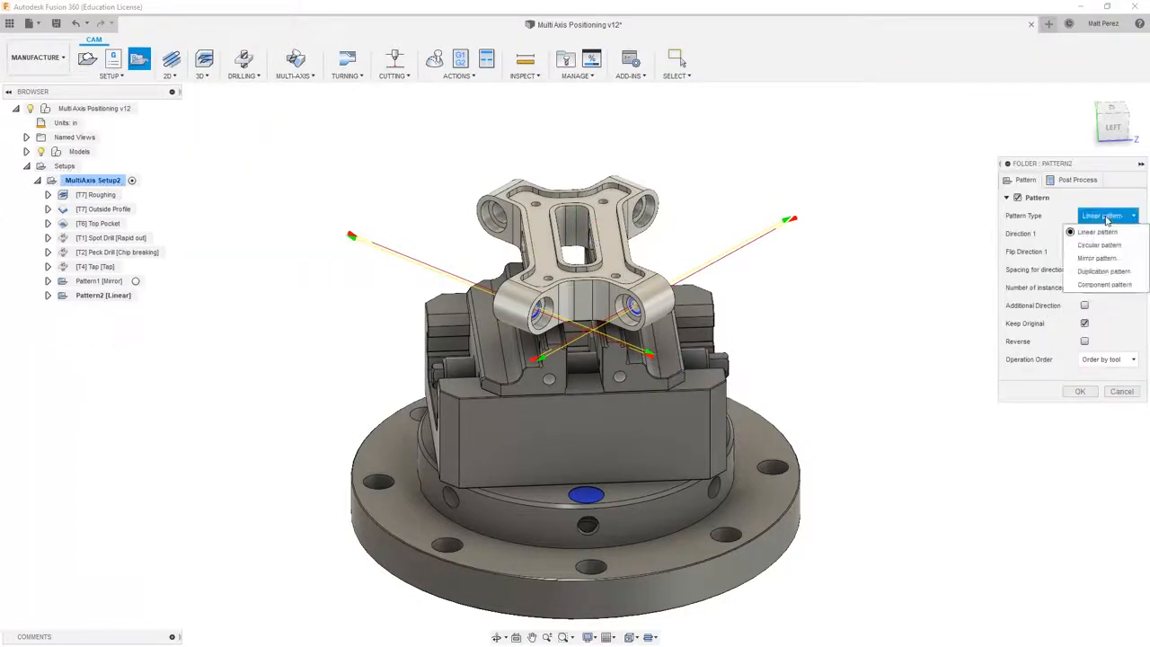
{"action": "left_click", "coordinate": [1096, 258]}
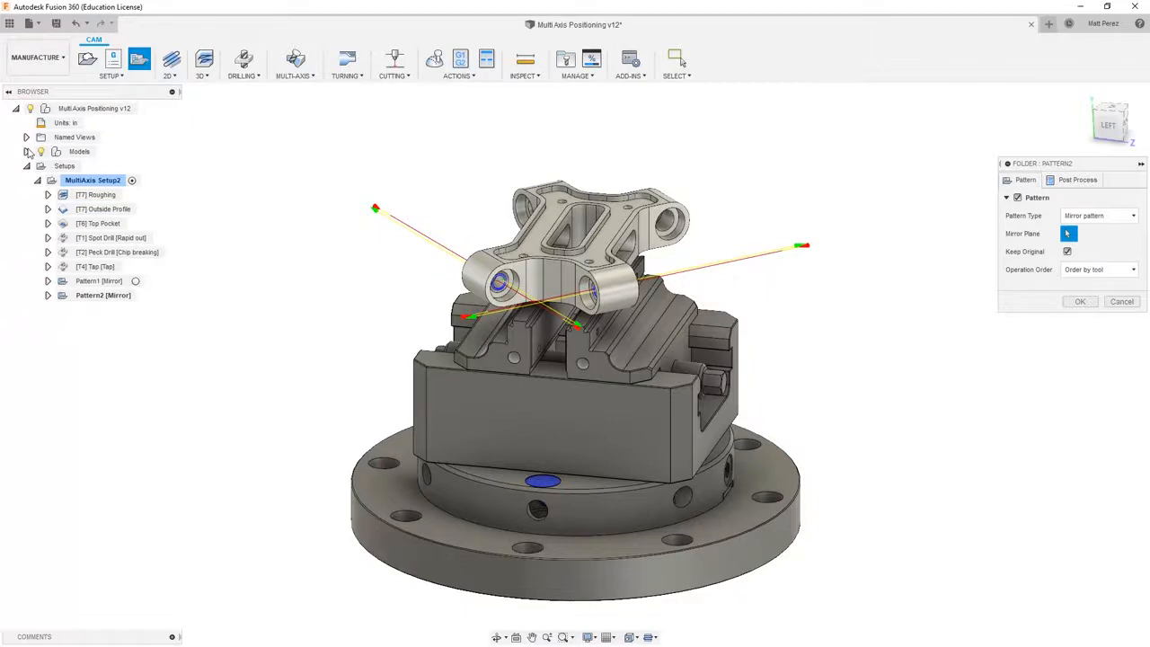
{"action": "left_click", "coordinate": [27, 151]}
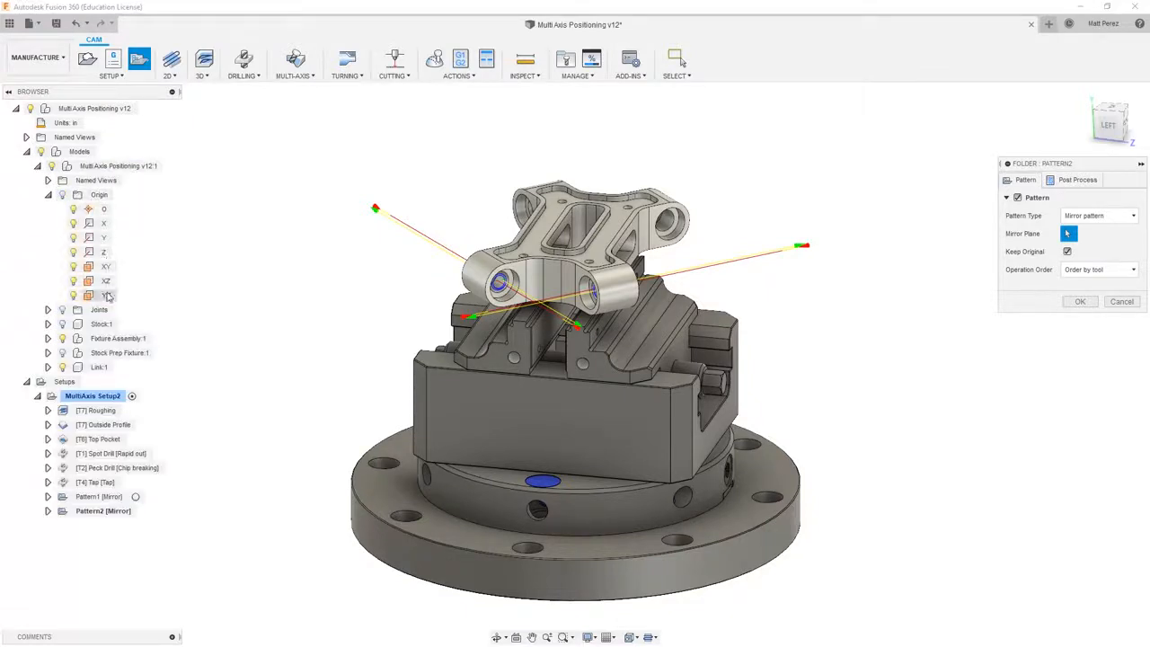
{"action": "left_click", "coordinate": [106, 295]}
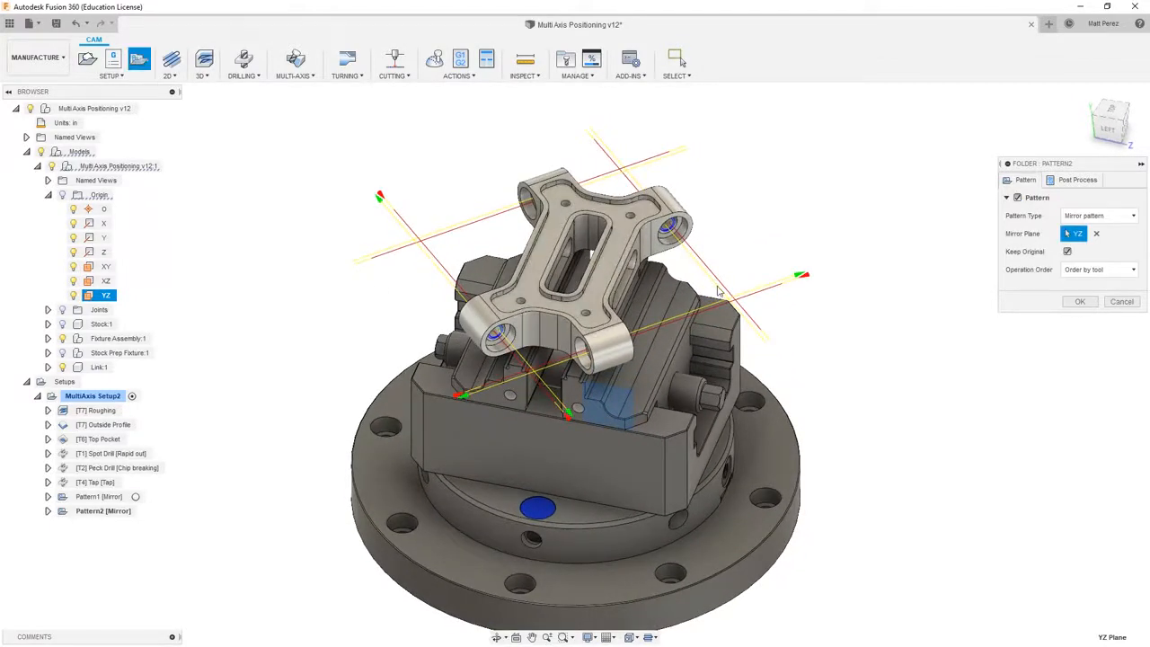
{"action": "left_click", "coordinate": [1080, 302]}
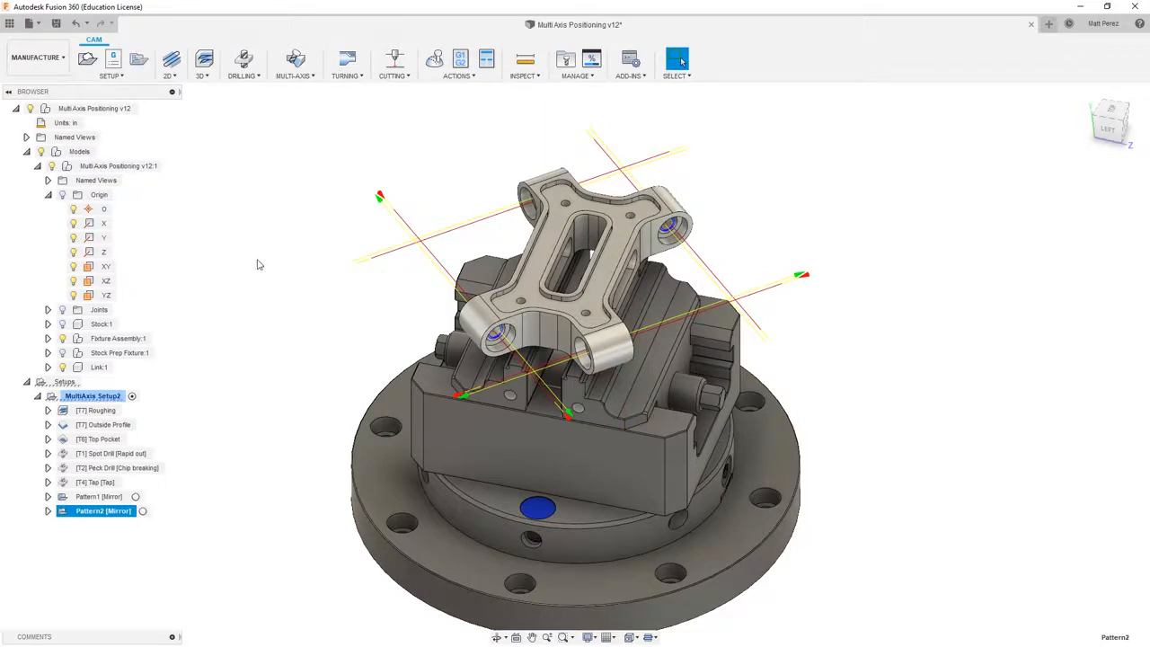
{"action": "left_click", "coordinate": [93, 395]}
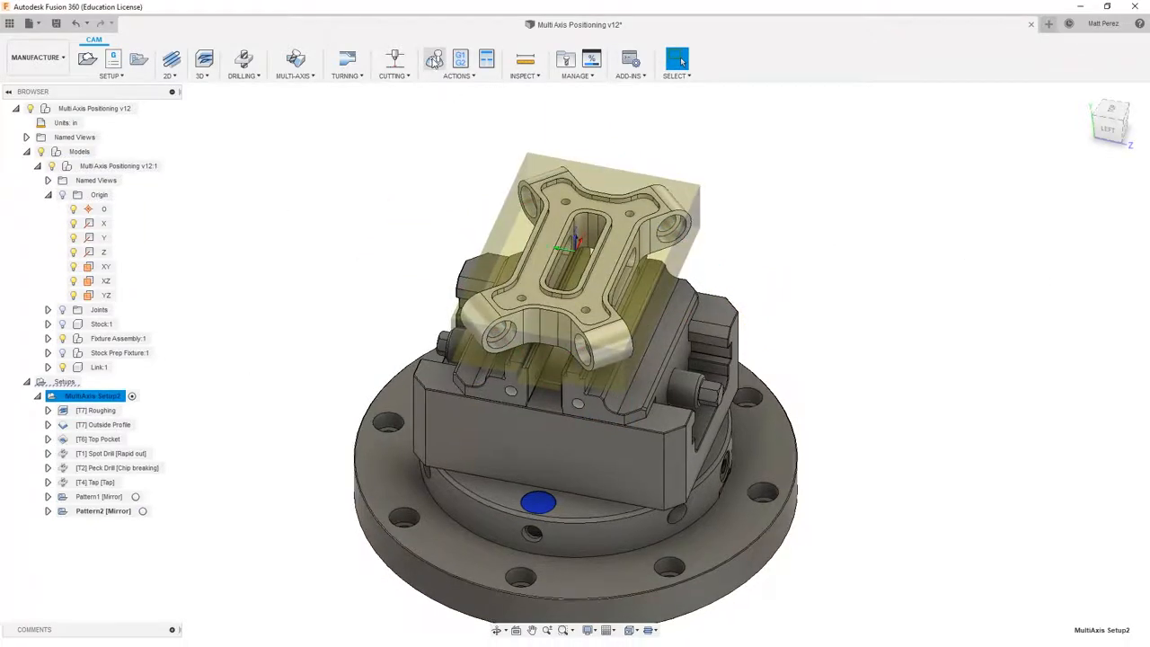
{"action": "left_click", "coordinate": [435, 59]}
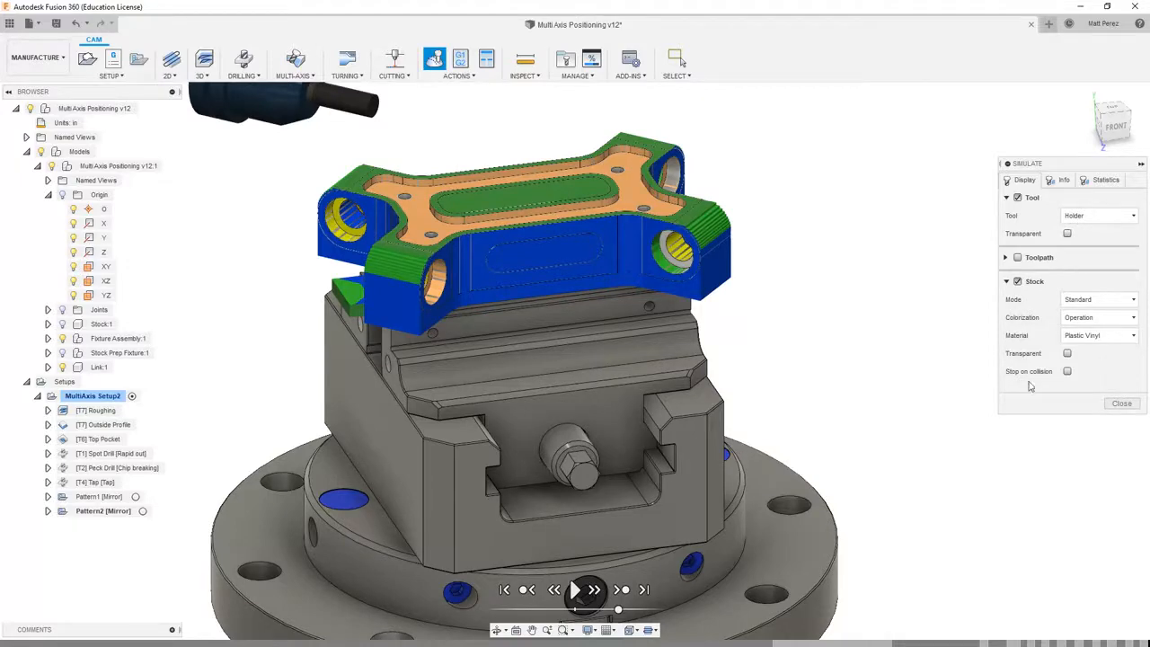
{"action": "left_click", "coordinate": [1121, 402]}
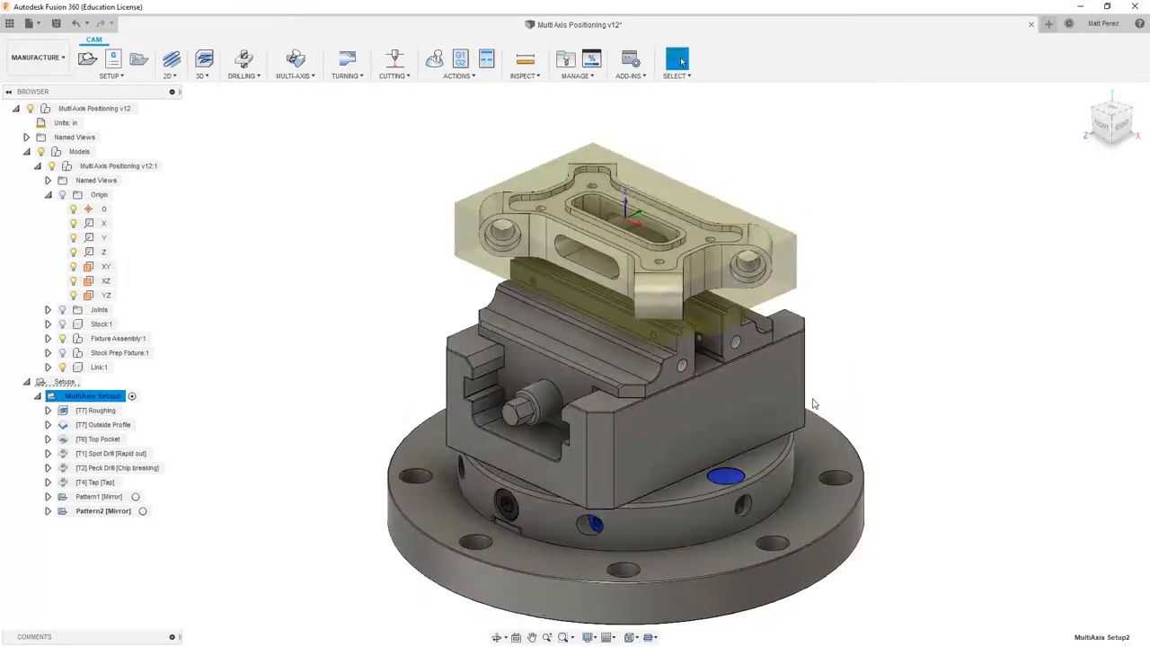
{"action": "mouse_move", "coordinate": [927, 360]}
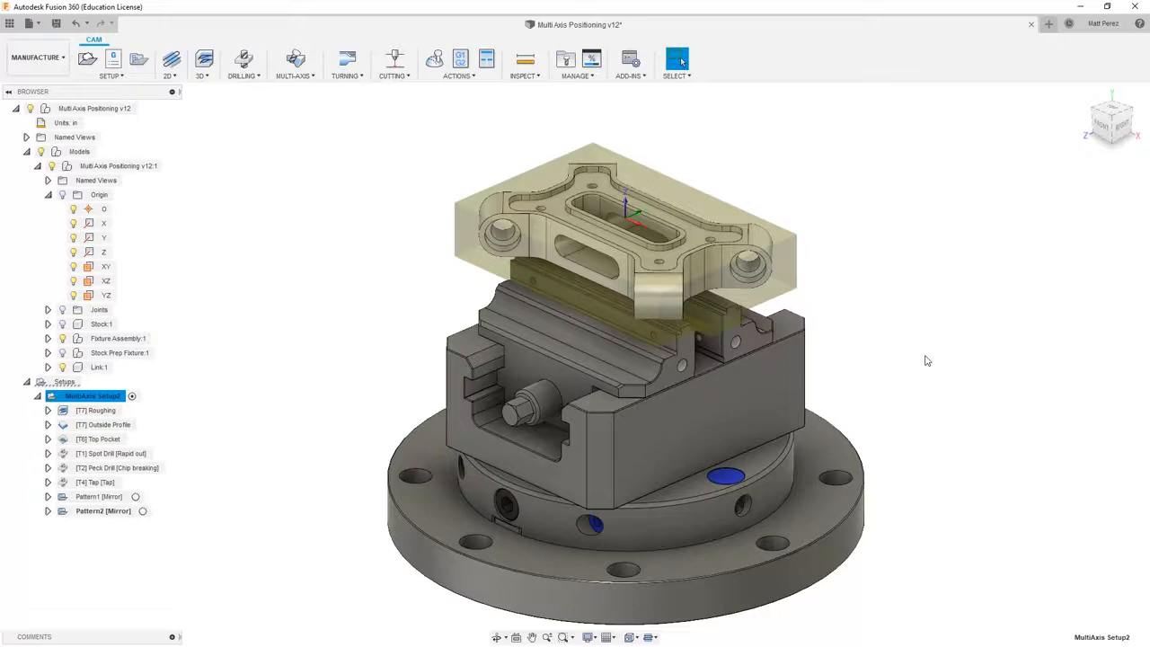
{"action": "mouse_move", "coordinate": [442, 218]}
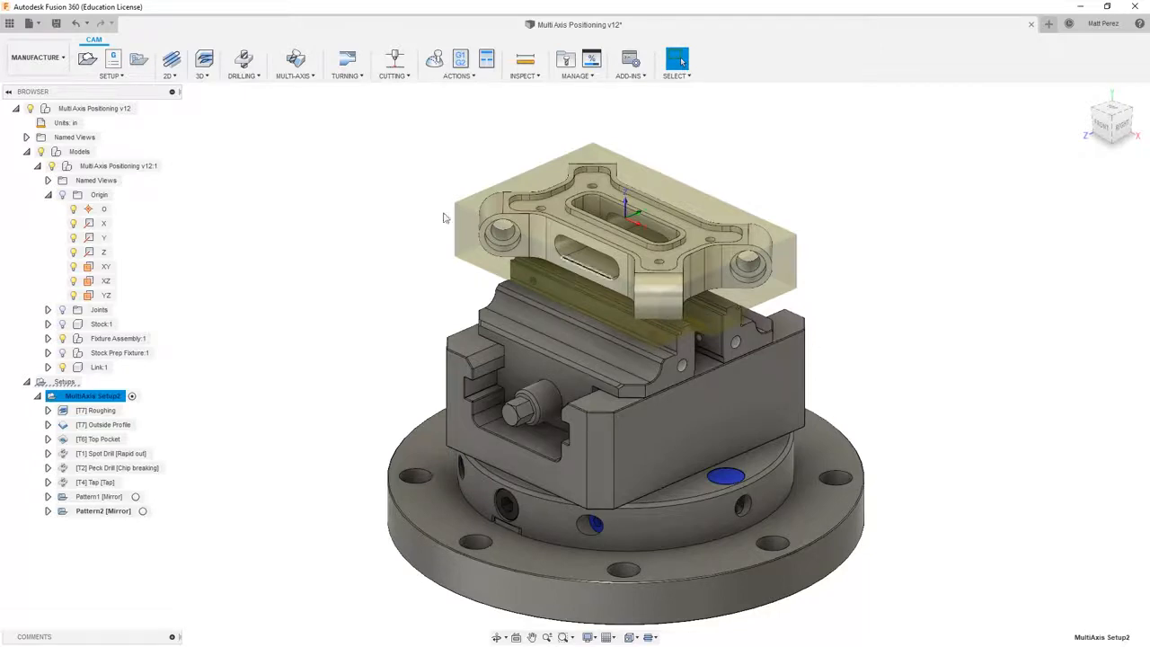